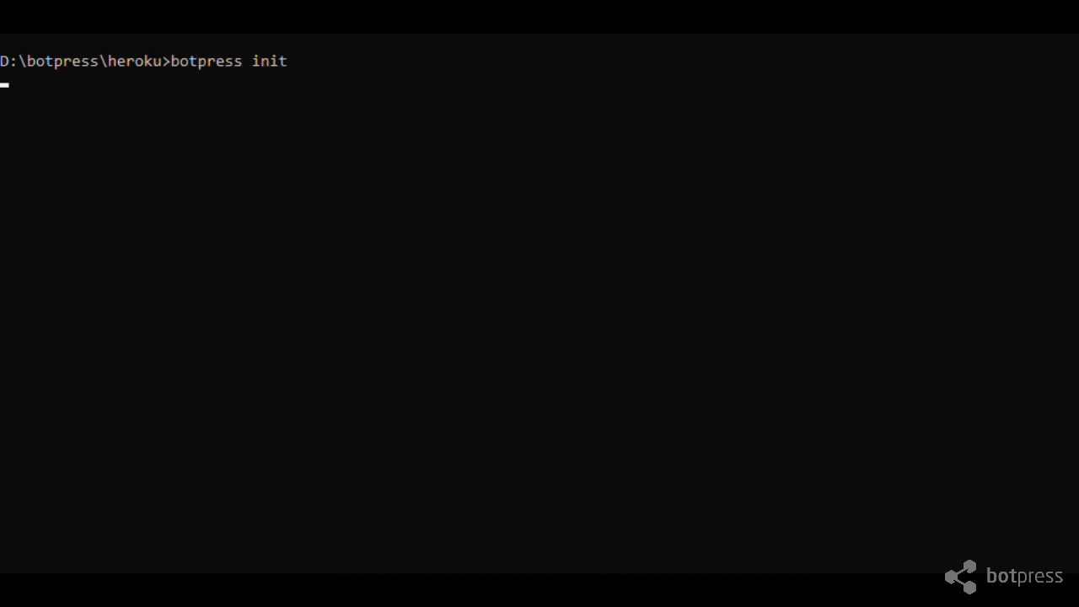
# - Initialize a new Botpress bot with default settings in D:\botpress\heroku and begin 'git init'
pyautogui.press('Return')
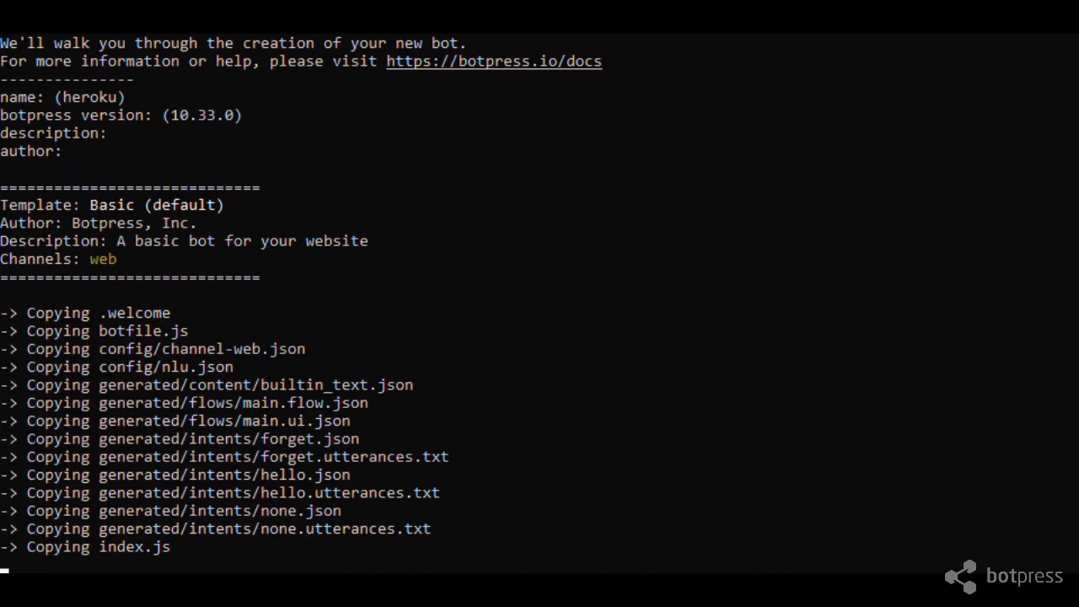
pyautogui.scroll(-3)
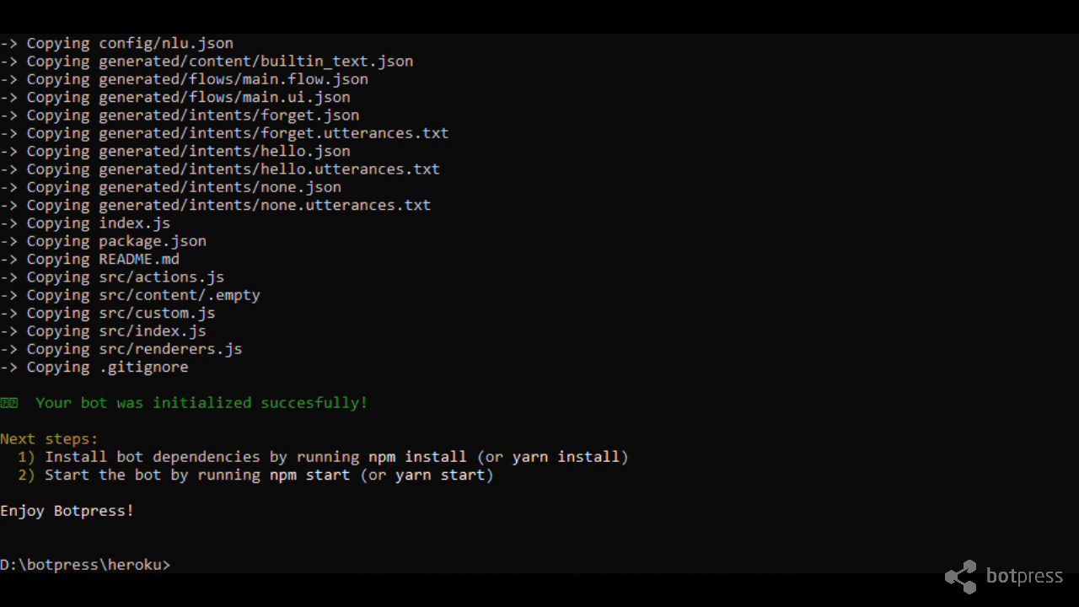
pyautogui.write('git init')
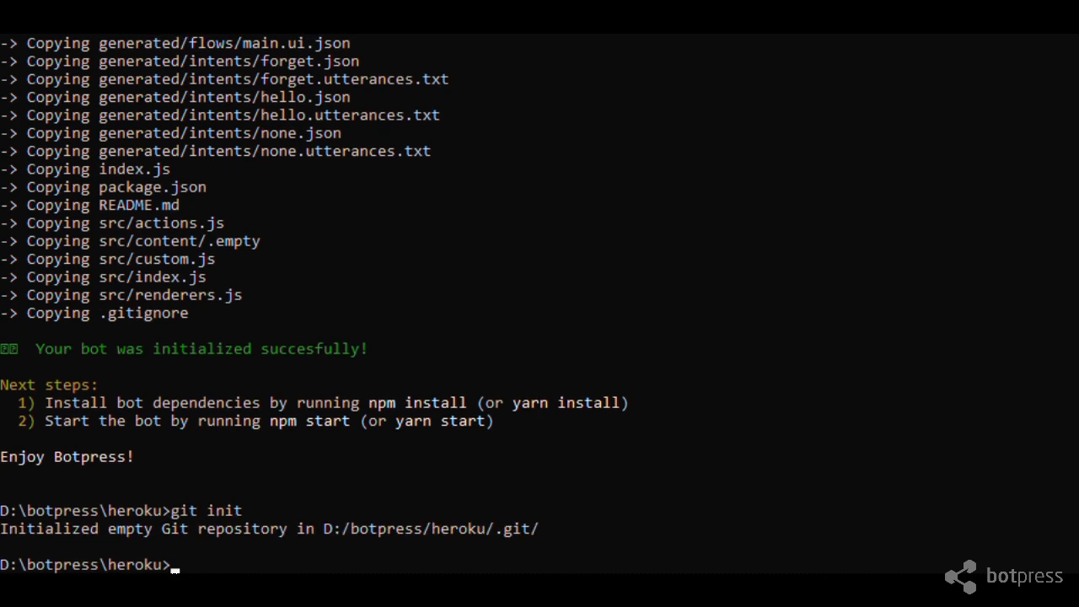
# - Stage all bot files with 'git add .' and commit them as "first commit"
pyautogui.write('git ad')
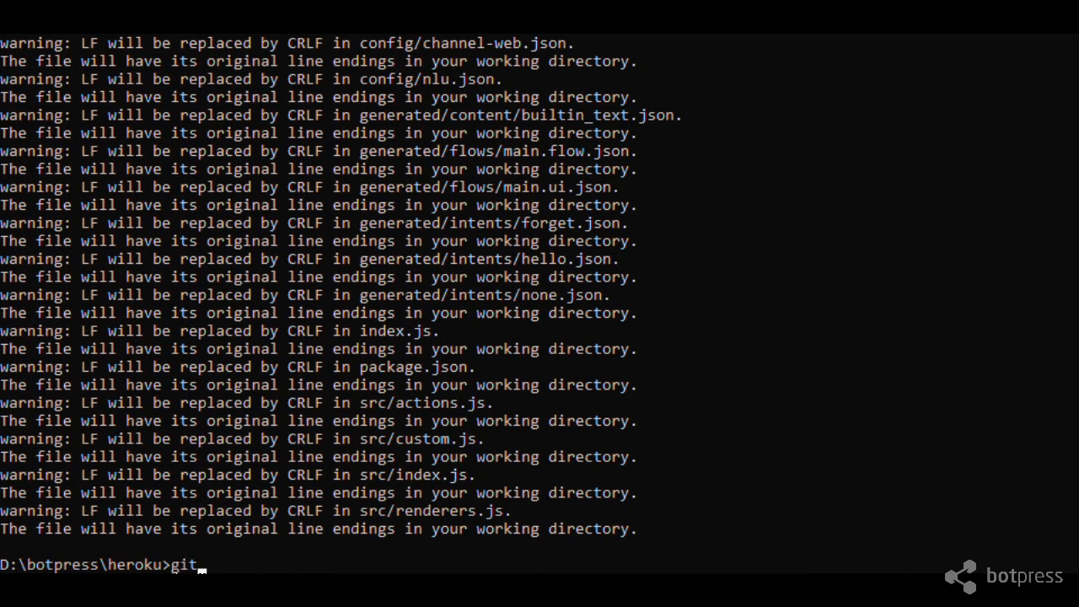
pyautogui.write('commit -')
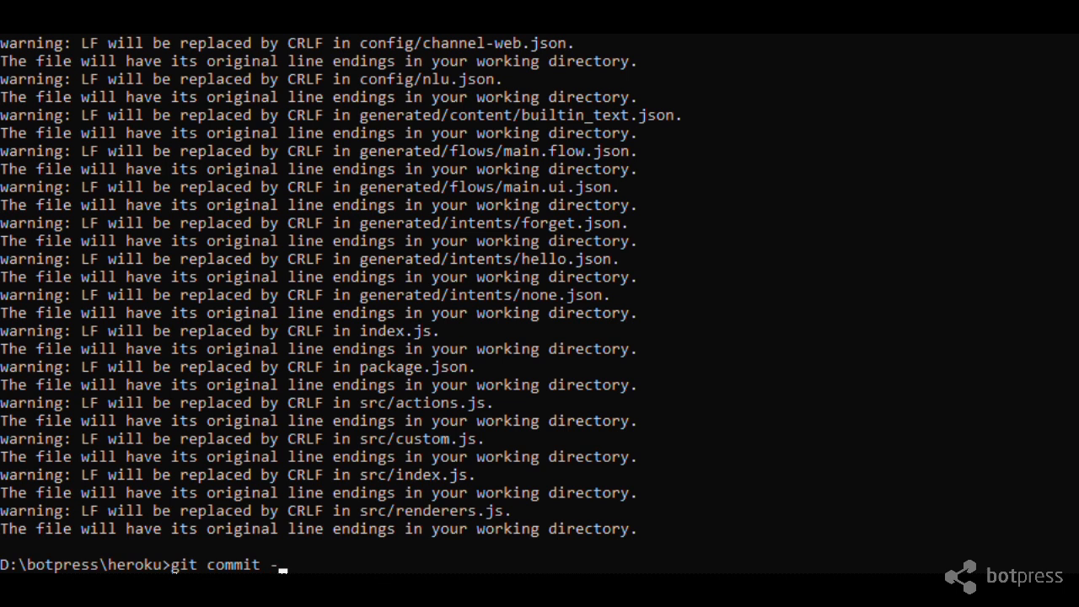
pyautogui.write('m "f')
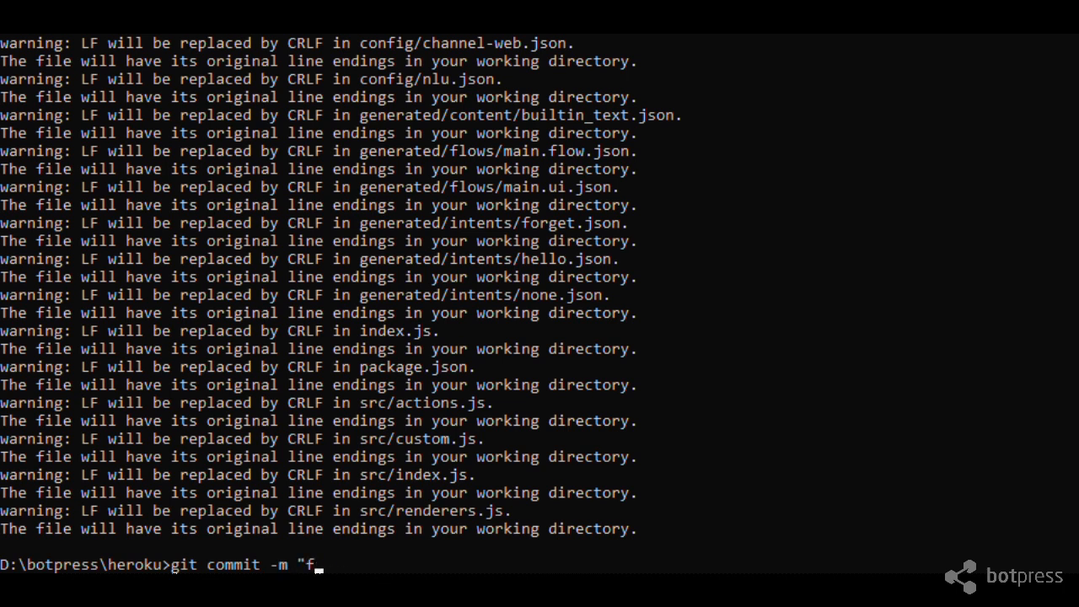
pyautogui.write('irst commit"')
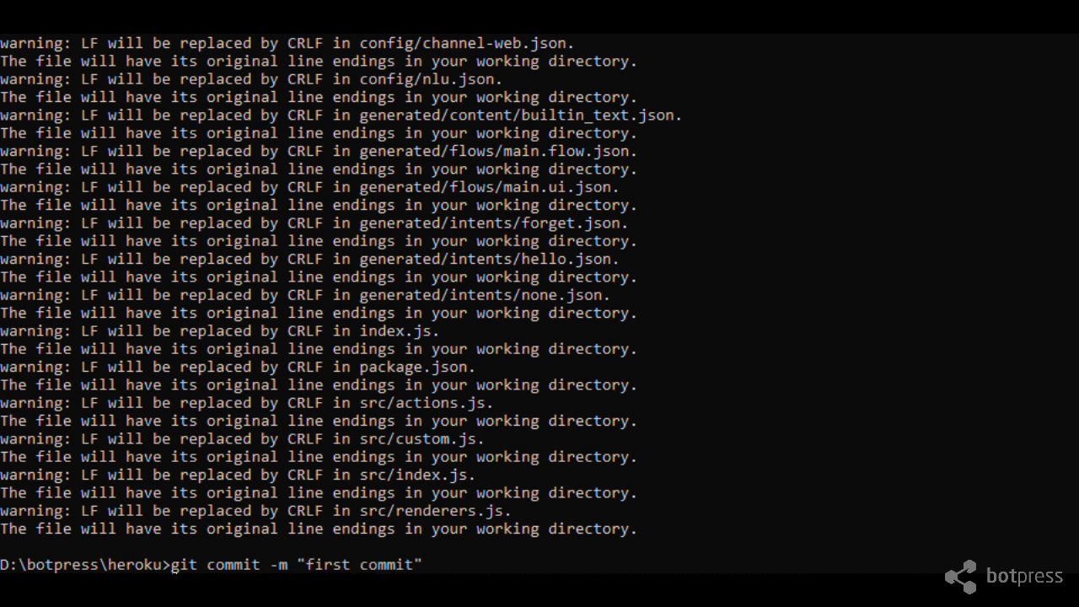
pyautogui.press('Return')
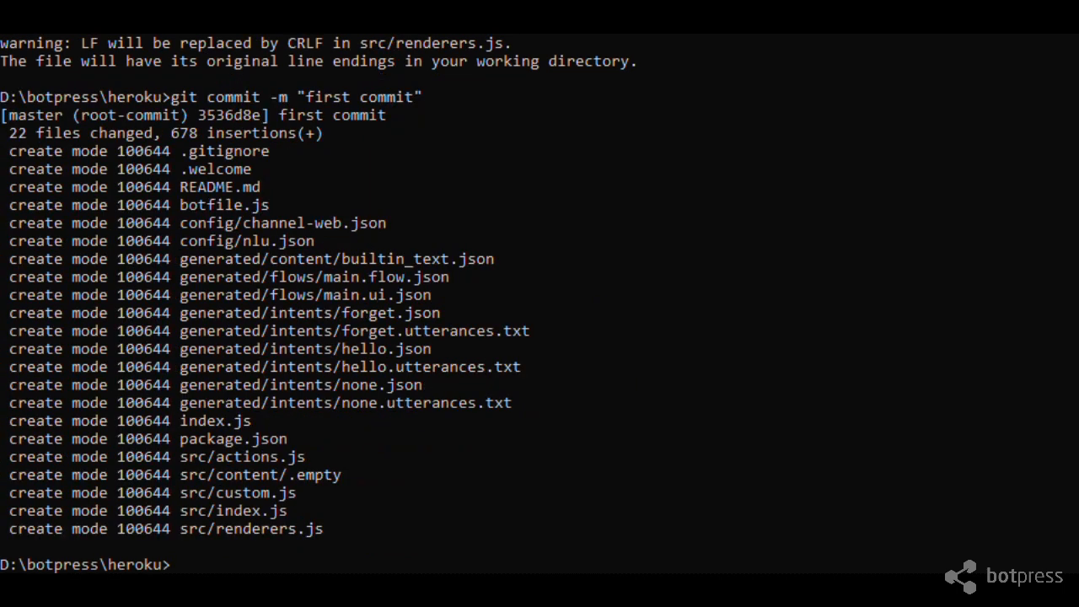
# - Log in to Heroku and create the new app warm-shelf-90968 with its Git remote
pyautogui.write('heroku login')
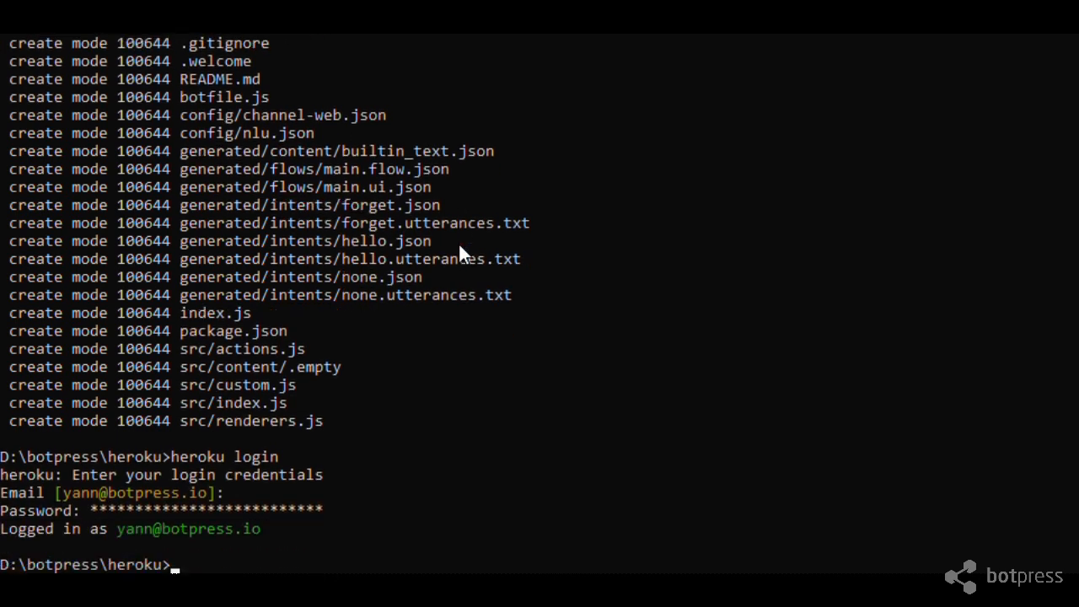
pyautogui.write('heroku create')
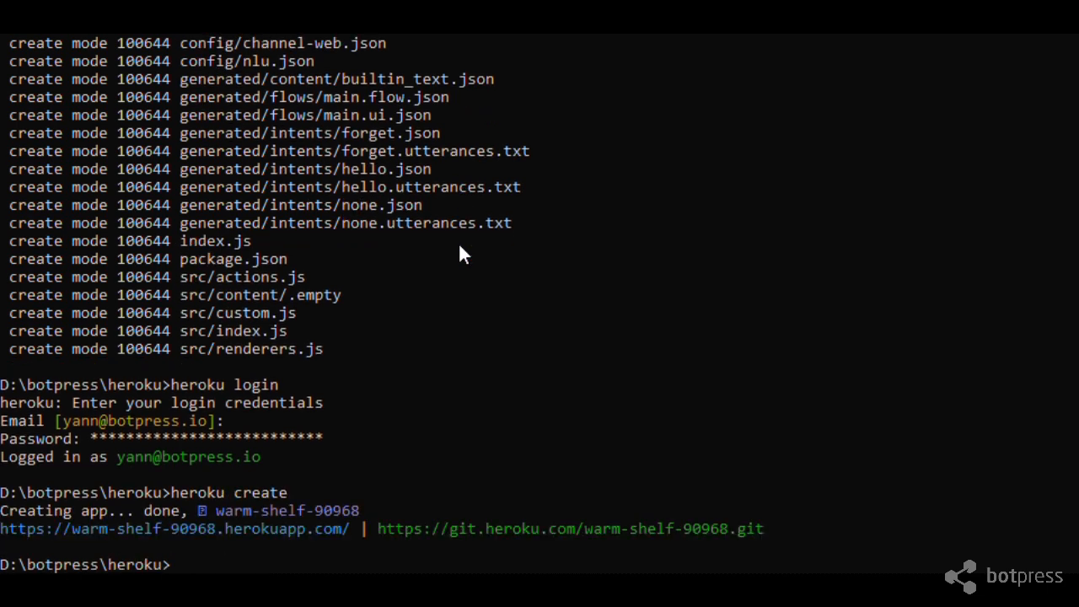
pyautogui.write('git push')
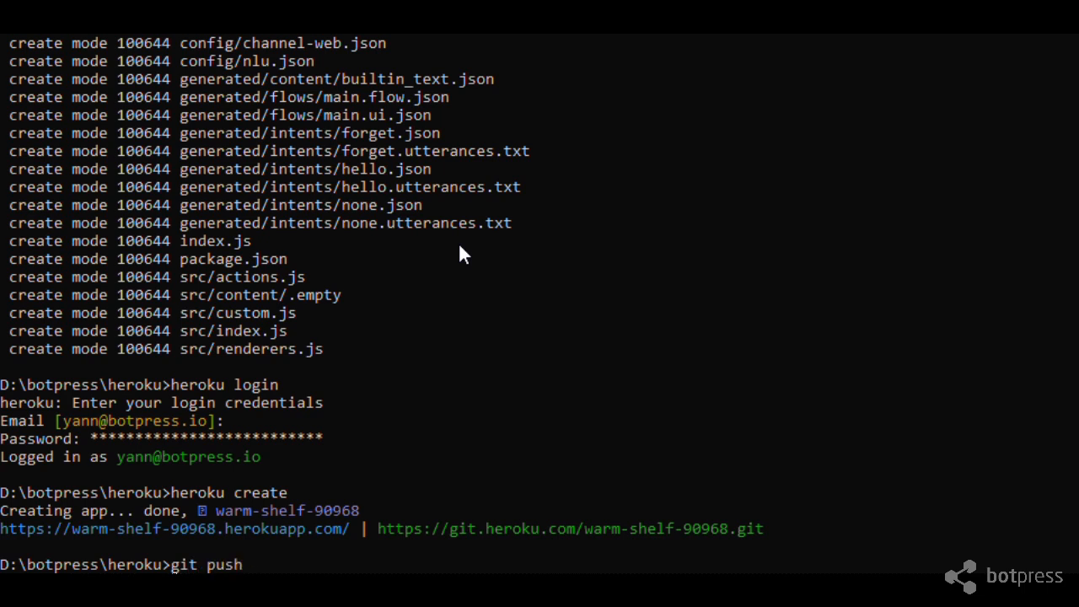
# - Push master to the heroku remote and follow the build log until release v3 completes
pyautogui.write('heroku master')
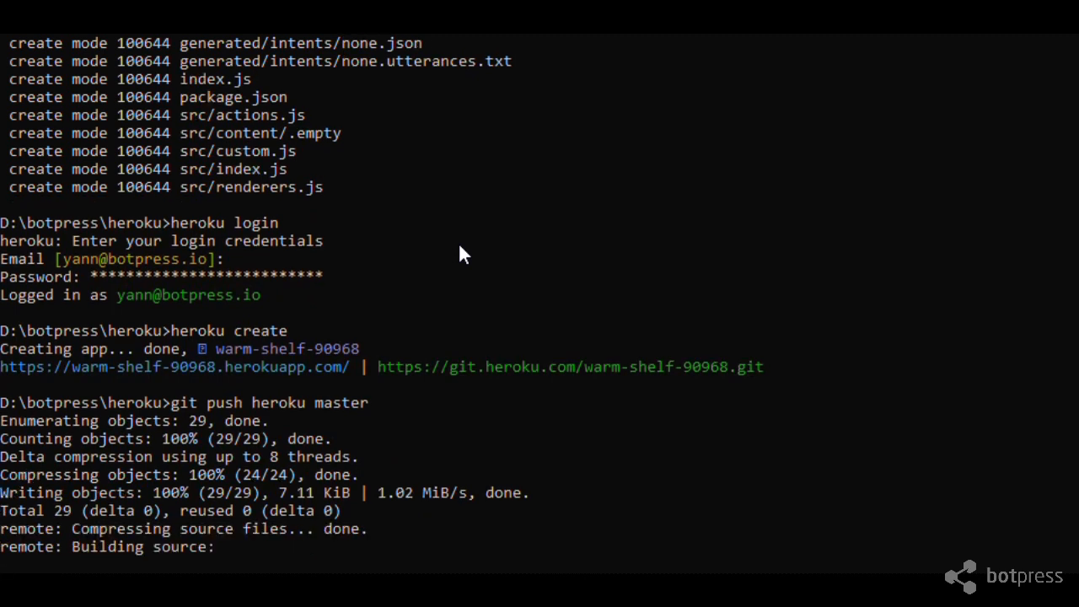
pyautogui.scroll(-3)
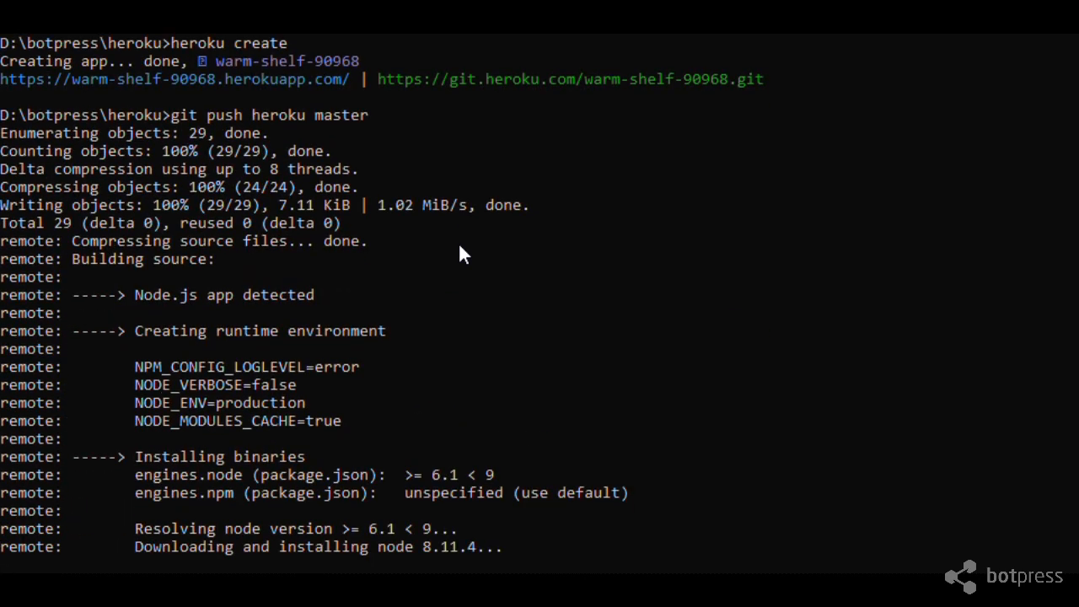
pyautogui.scroll(-3)
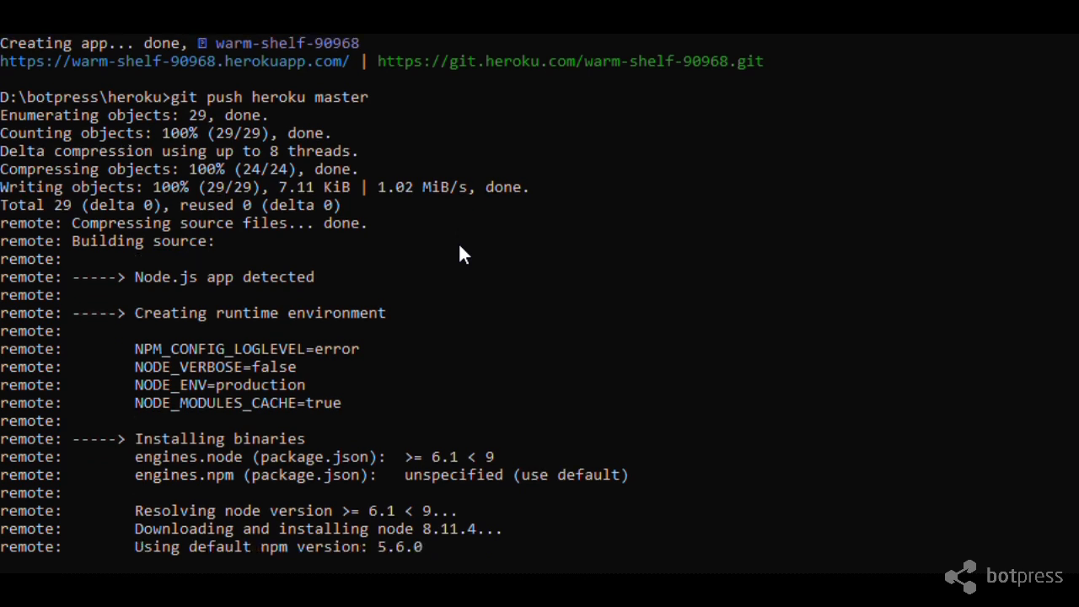
pyautogui.scroll(-3)
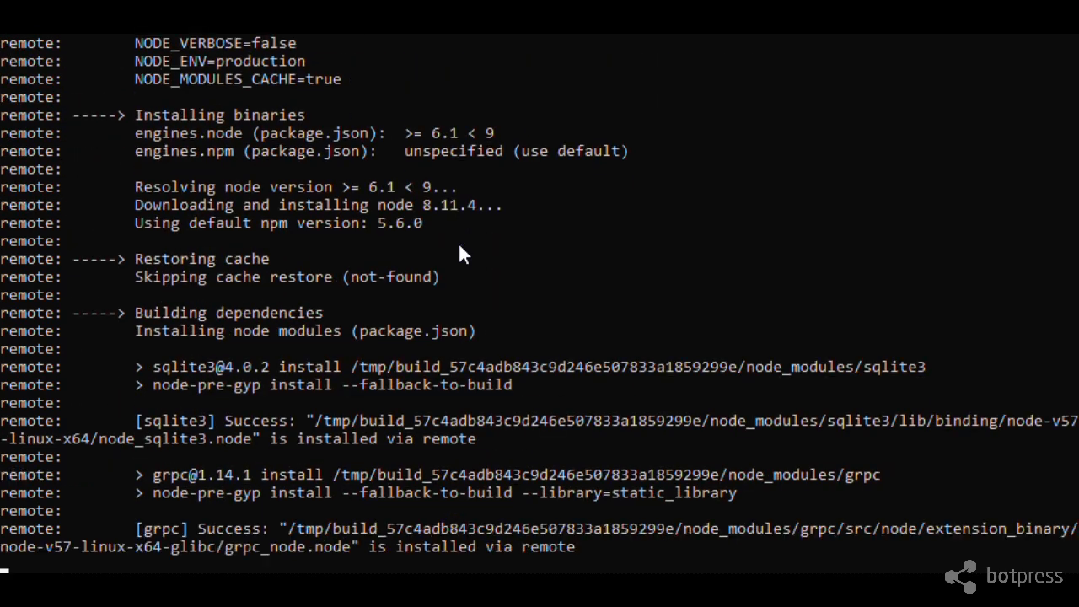
pyautogui.scroll(-3)
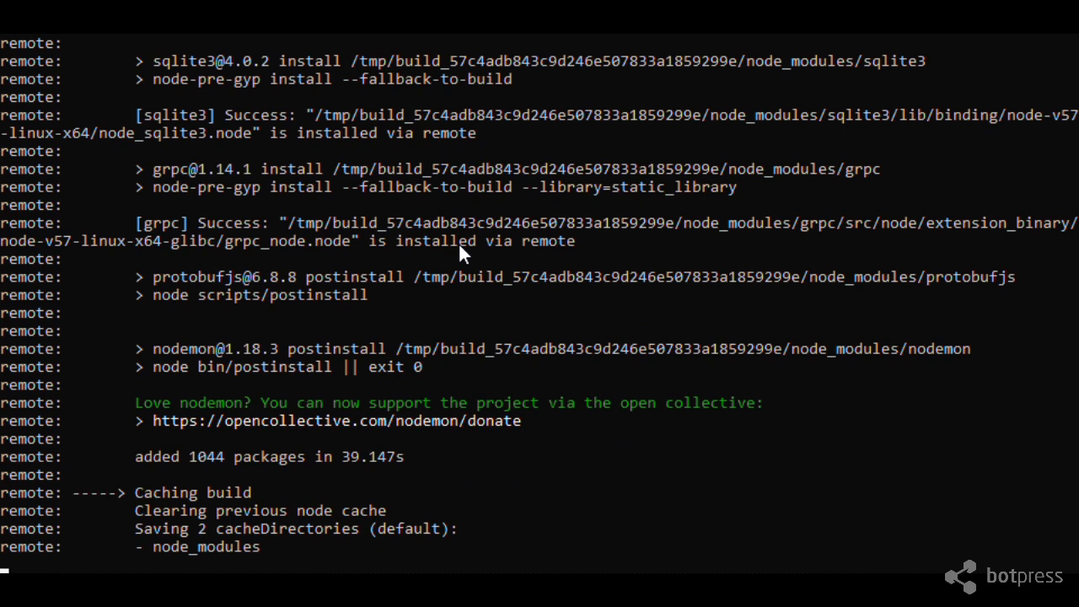
pyautogui.scroll(-3)
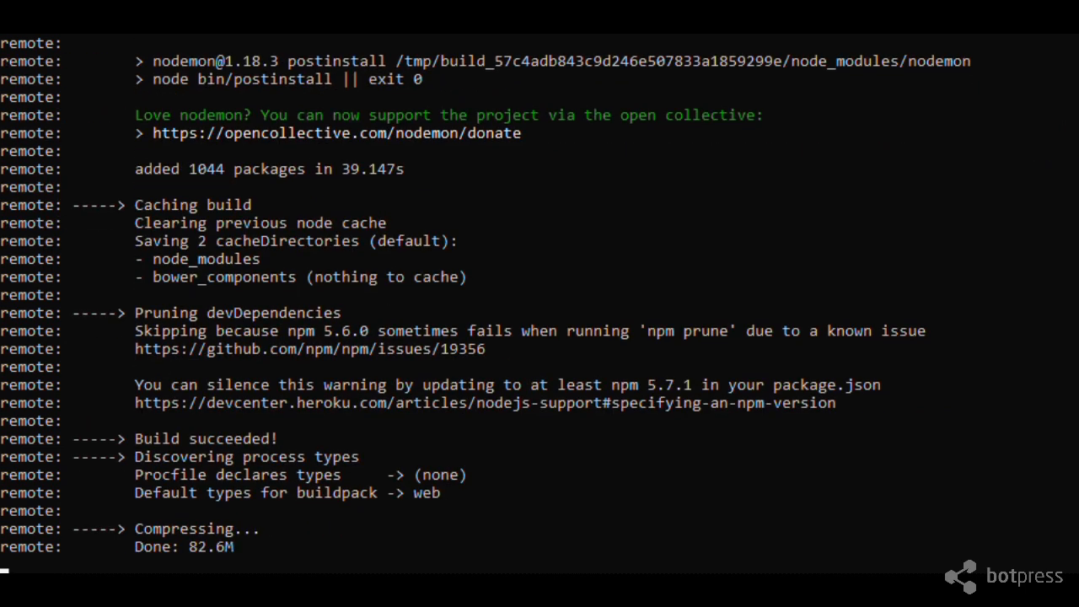
pyautogui.scroll(-3)
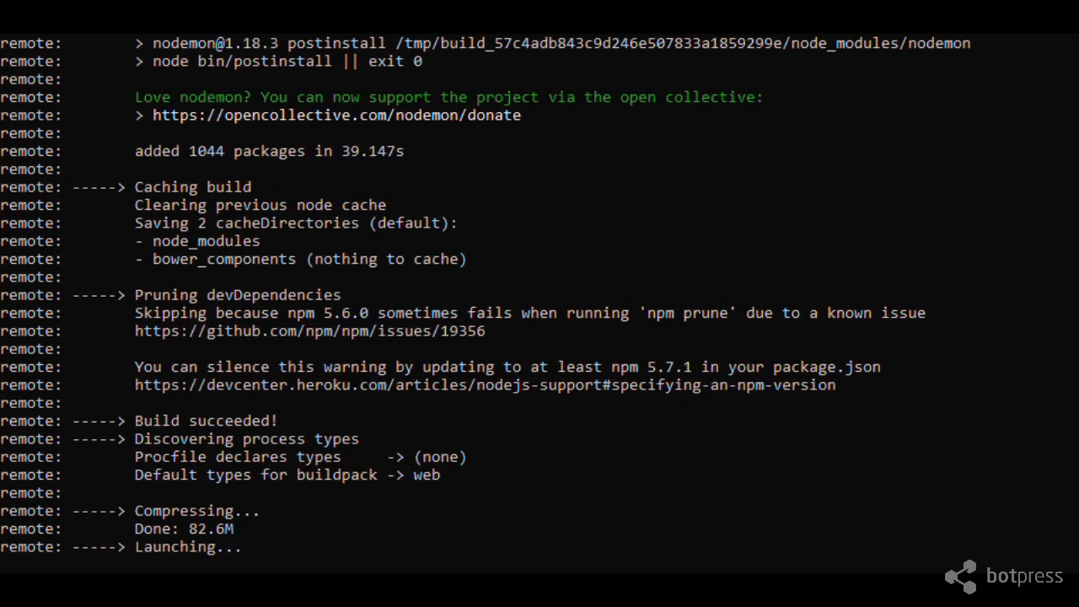
pyautogui.scroll(-3)
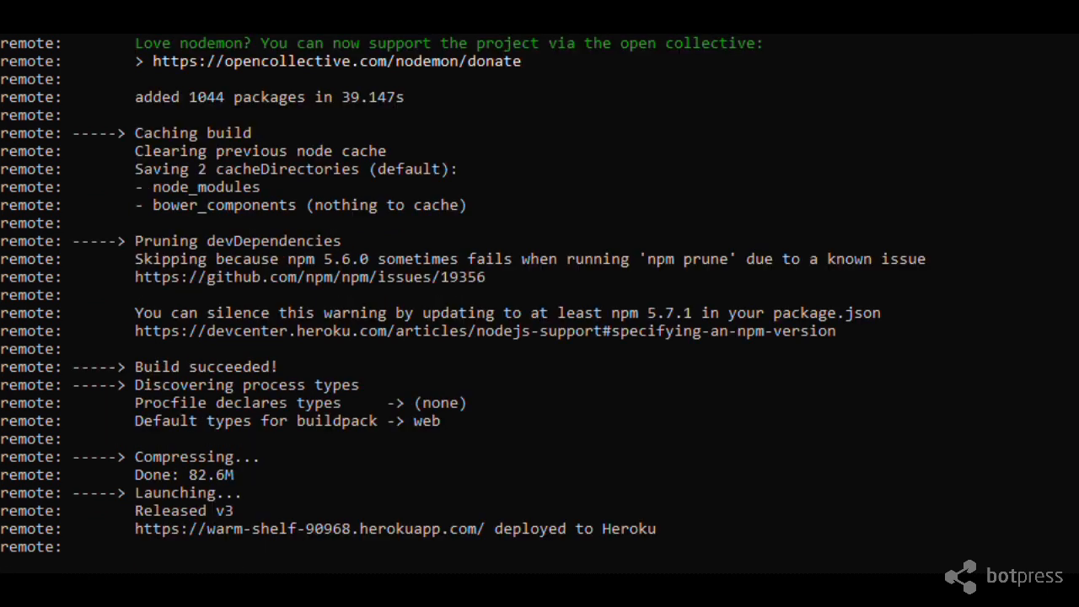
pyautogui.moveTo(390, 540)
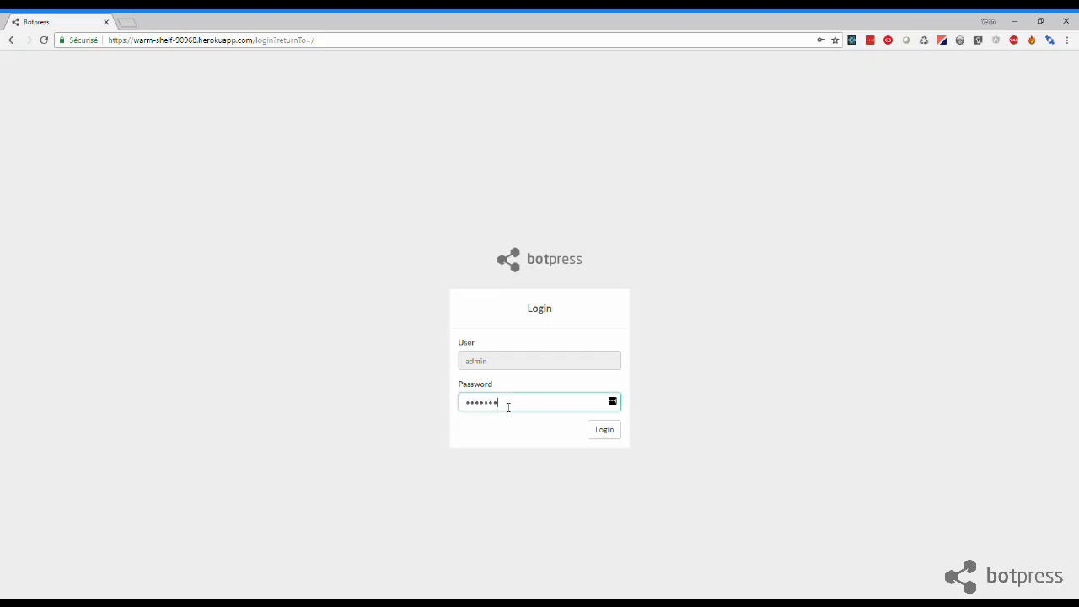
# - Submit the admin login to the deployed dashboard and skip past the welcome tour
pyautogui.click(603, 430)
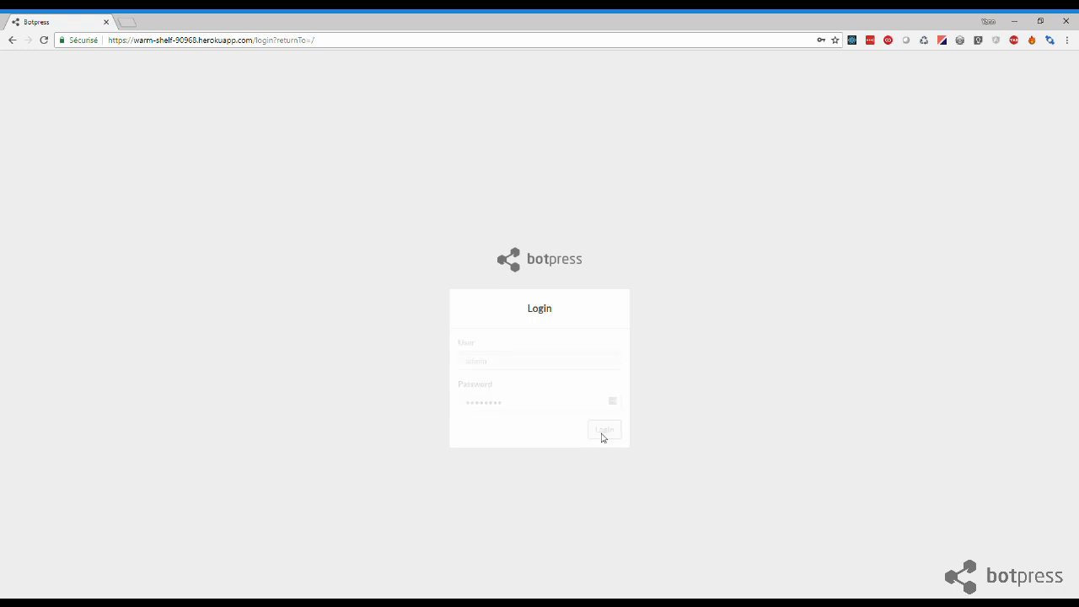
pyautogui.click(604, 430)
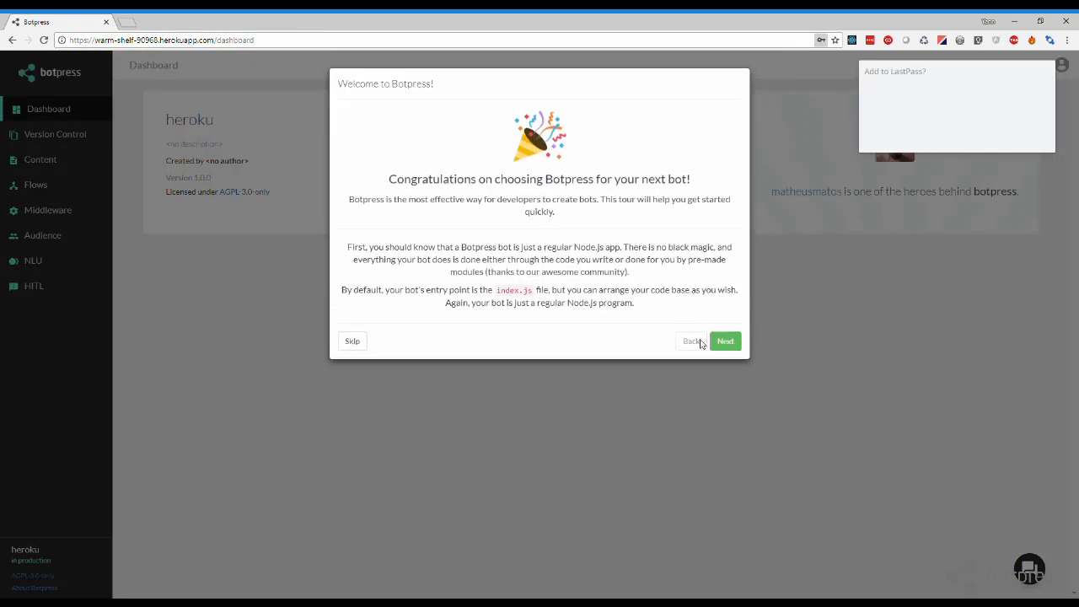
pyautogui.click(724, 341)
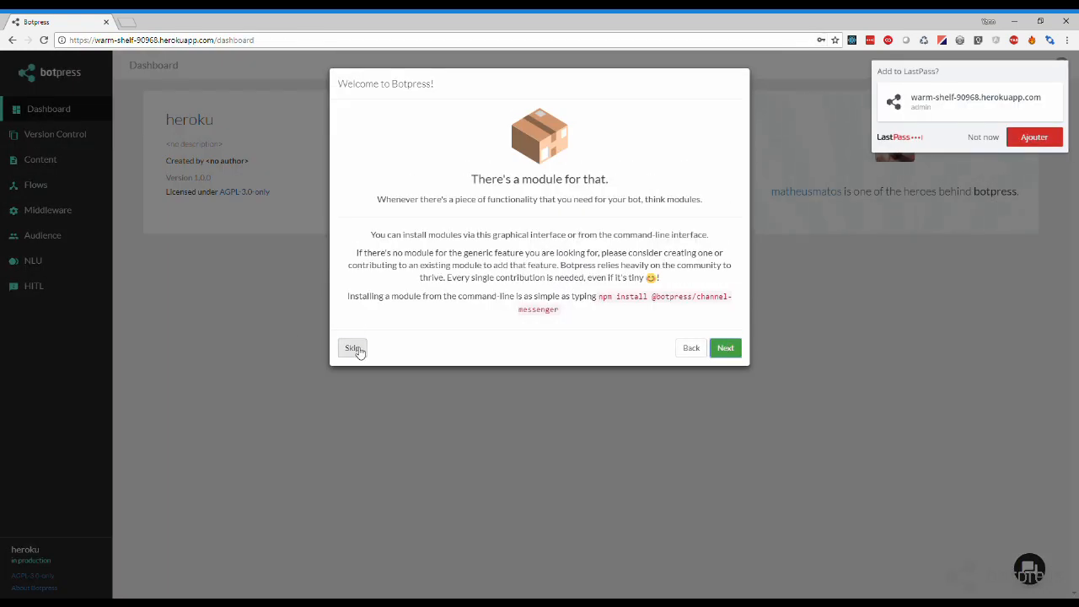
pyautogui.click(352, 347)
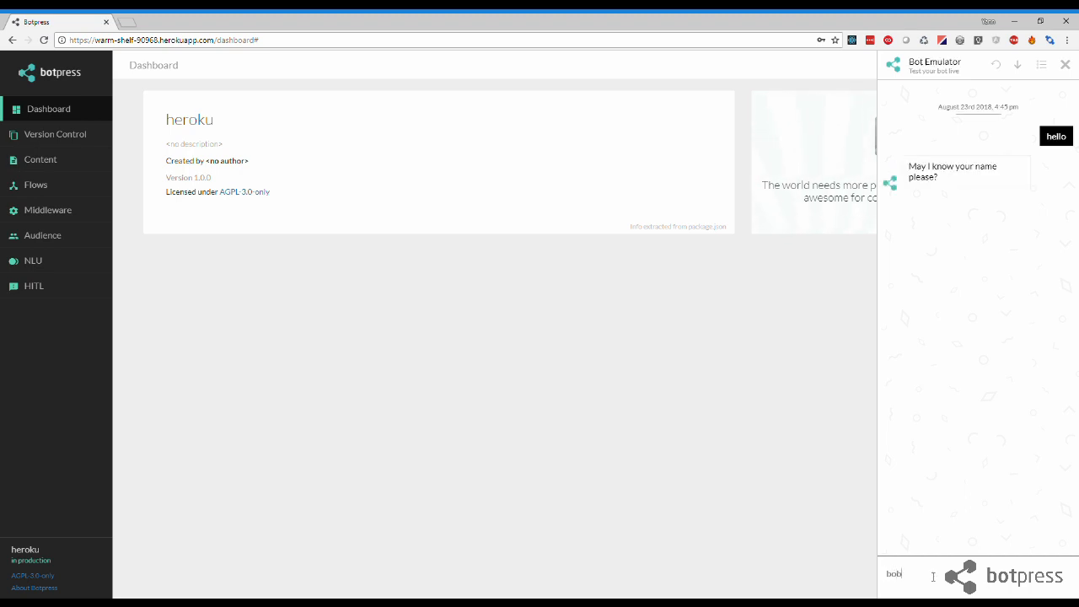
# - Send the bot your name 'bob' and a follow-up message so it counts prior conversations
pyautogui.press('Return')
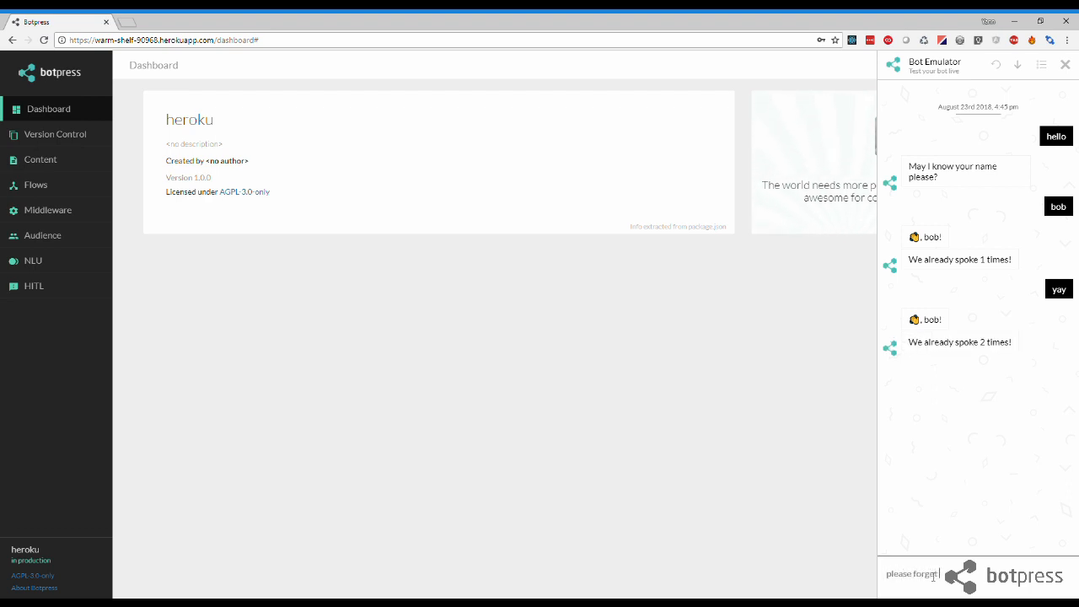
pyautogui.press('Return')
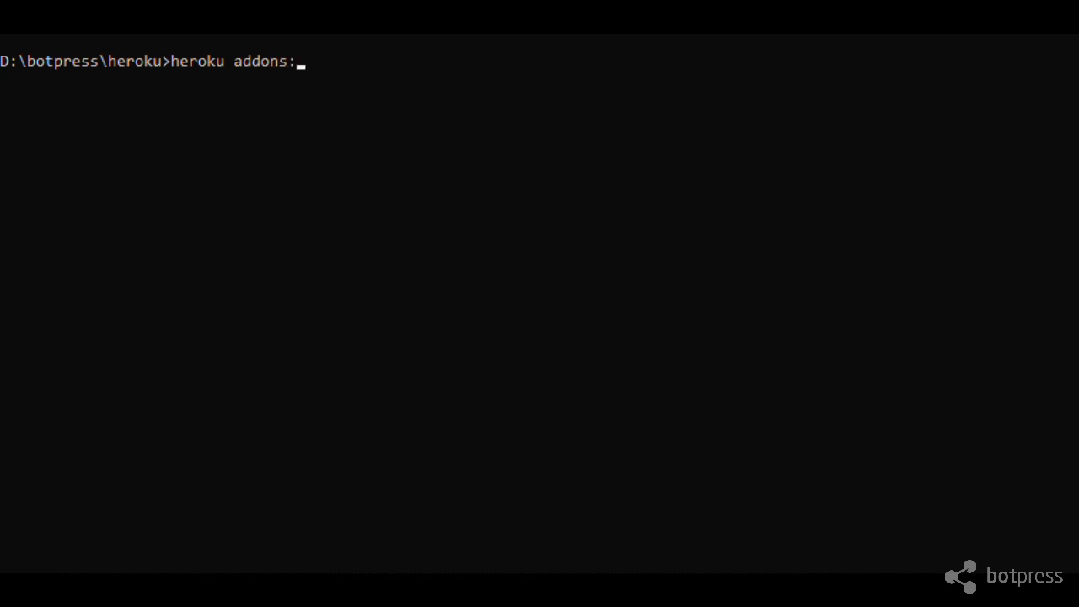
# - Run 'heroku addons:create heroku-postgresql' to attach a free Postgres database as DATABASE_URL
pyautogui.write('create heroku')
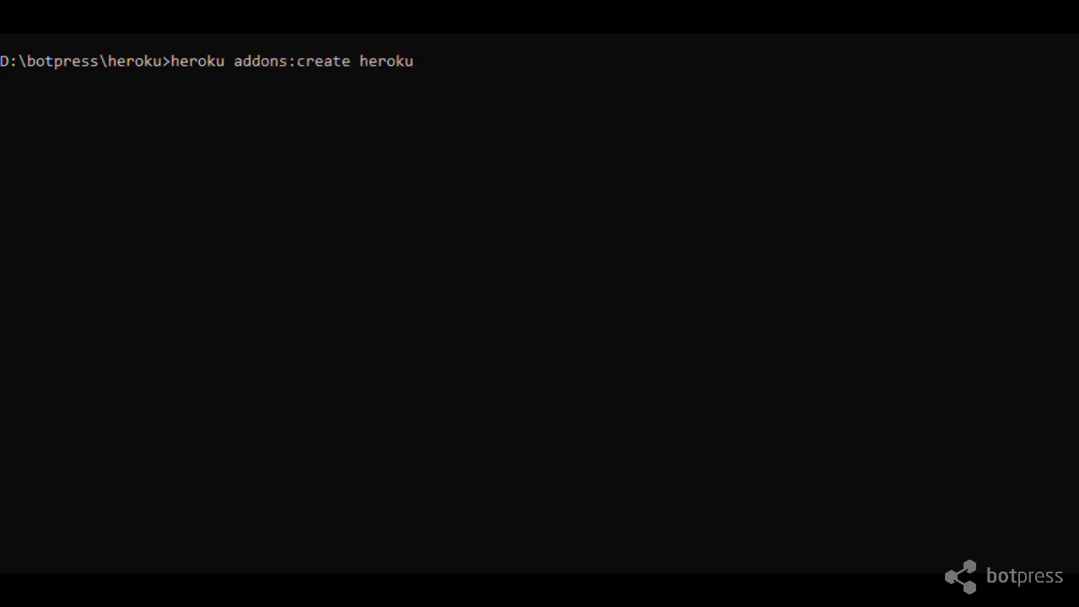
pyautogui.write('-postgres')
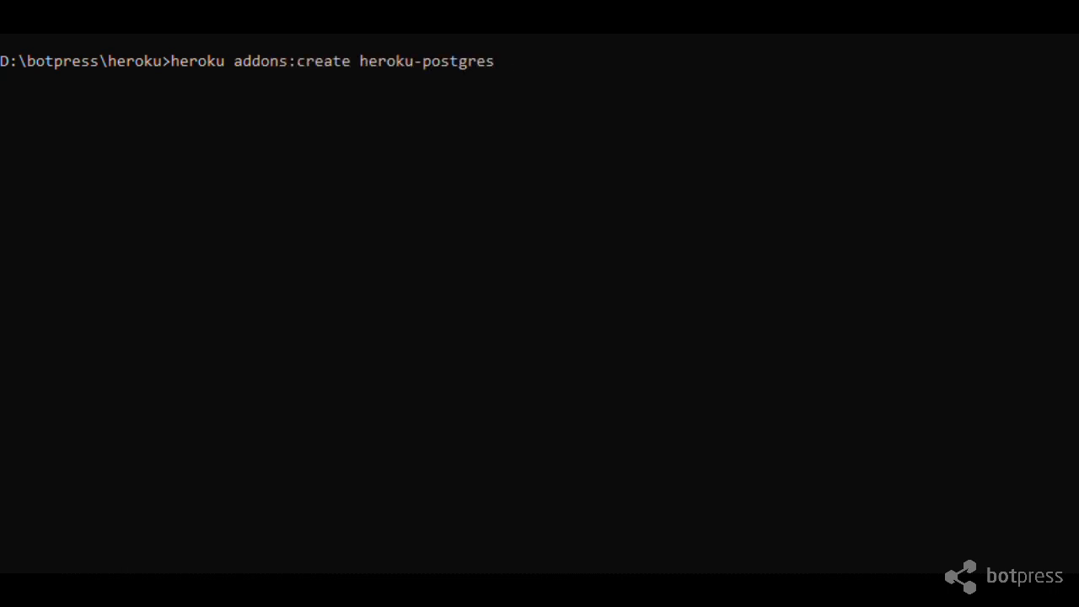
pyautogui.press('Return')
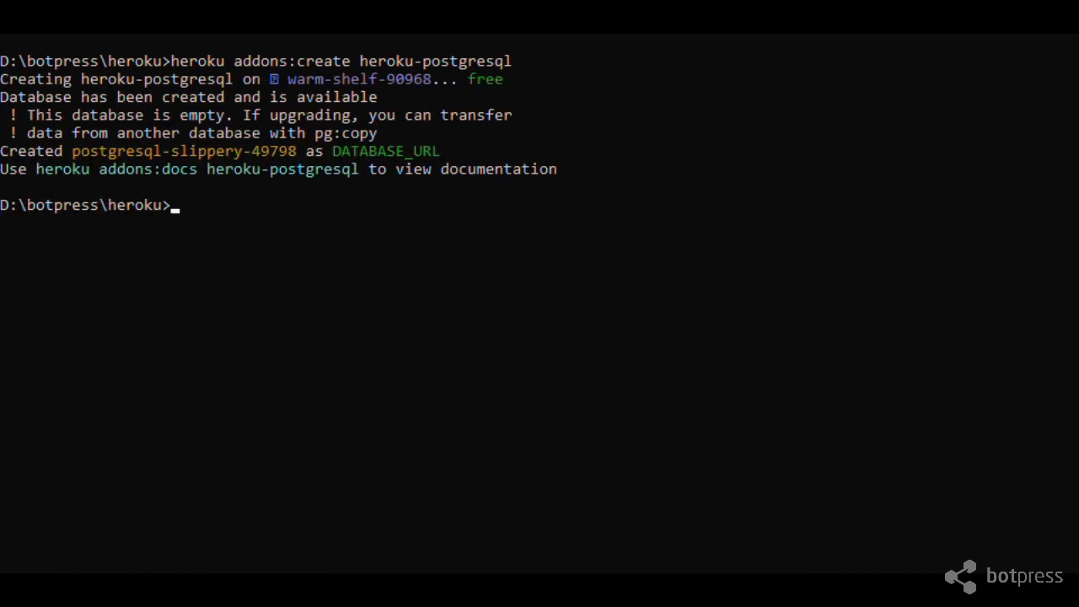
pyautogui.write('heroku config:s')
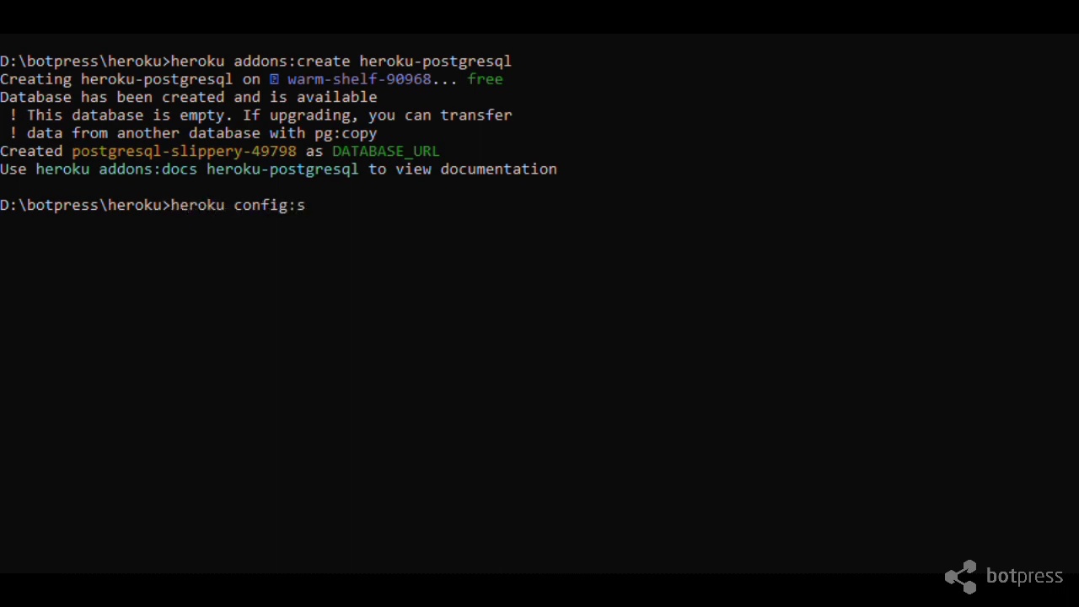
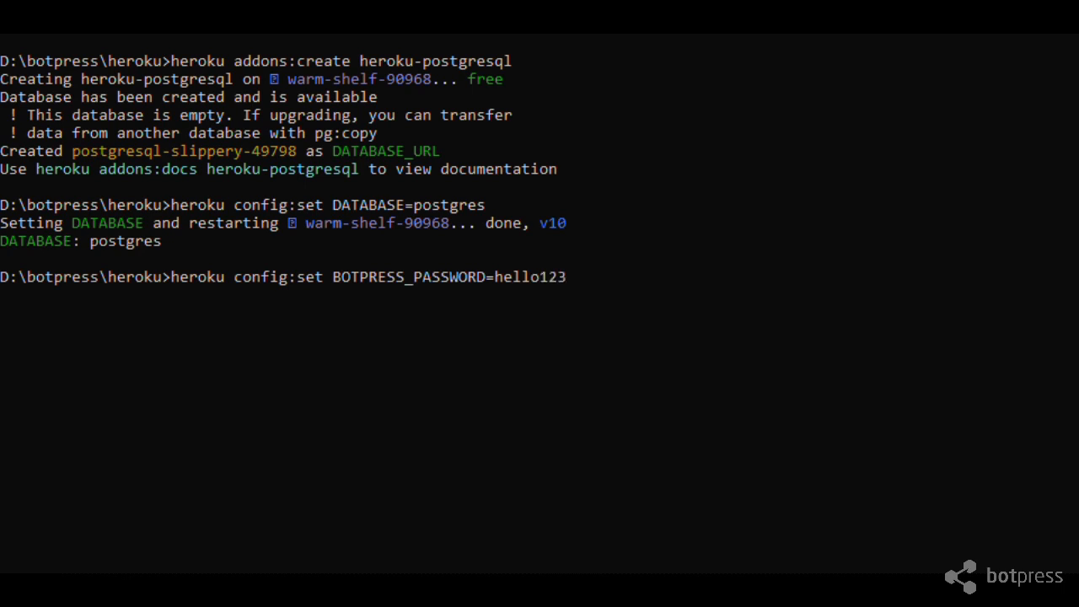
# - Set the Heroku config var DATABASE=postgres
pyautogui.press('Return')
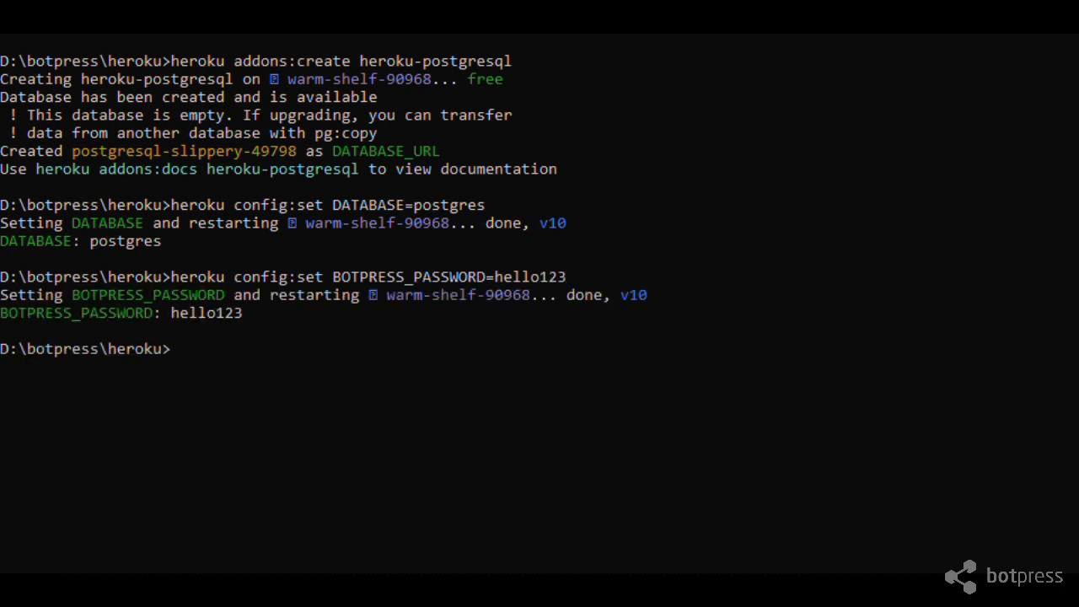